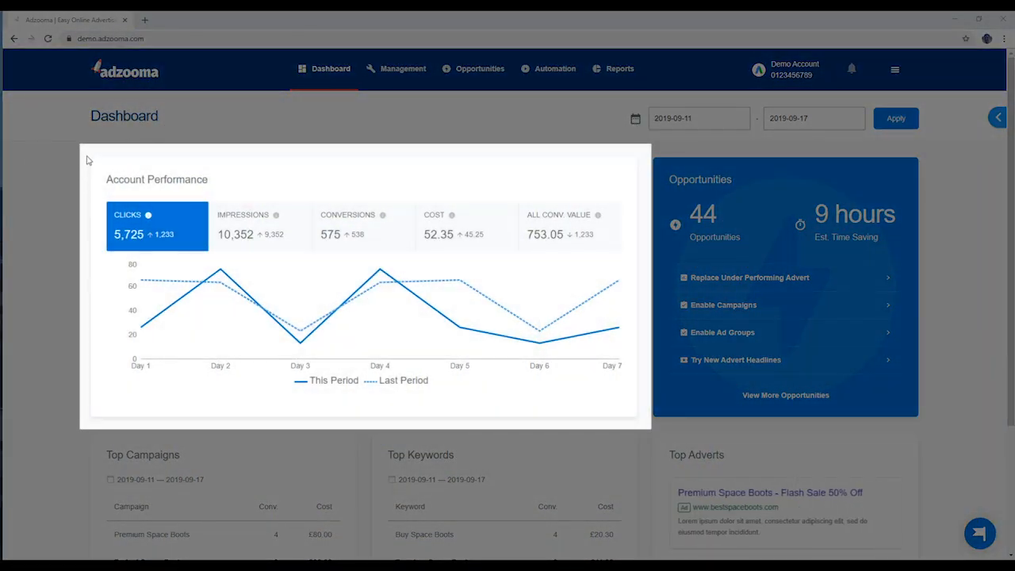
{"action": "mouse_move", "coordinate": [646, 420]}
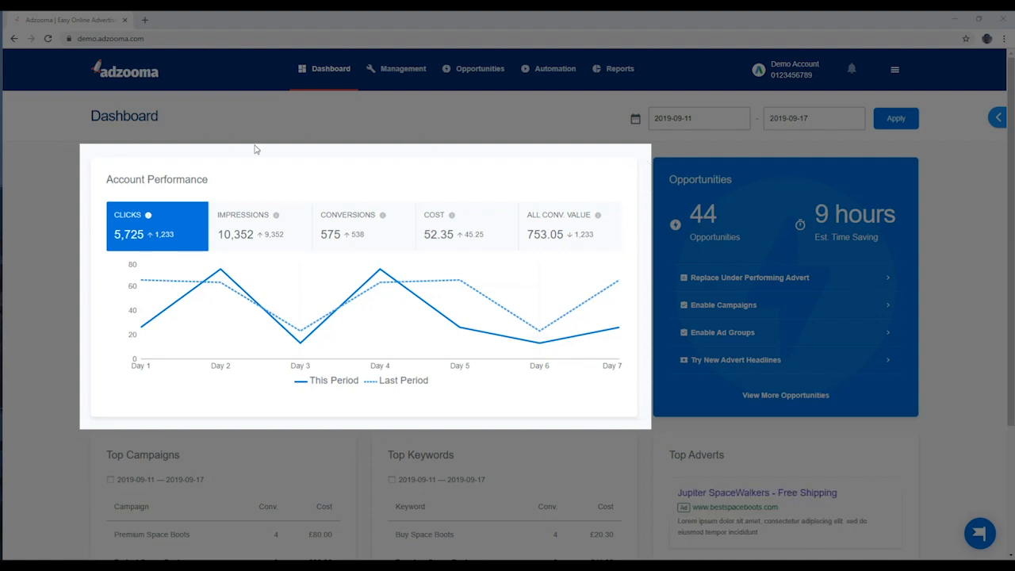
Step: Plot impressions, then all conversion value, then switch the performance chart back to clicks
{"action": "left_click", "coordinate": [260, 226]}
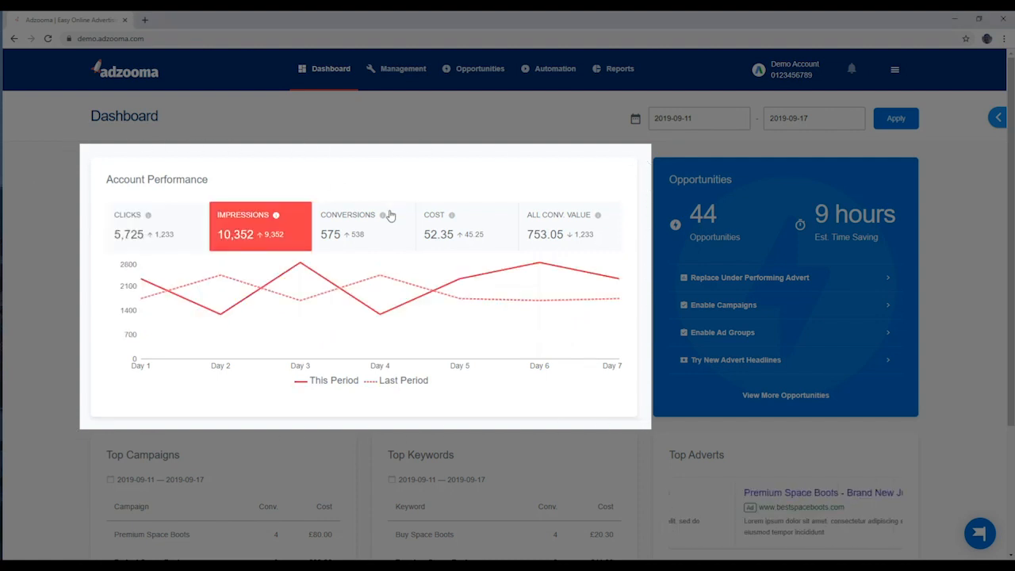
{"action": "left_click", "coordinate": [557, 226]}
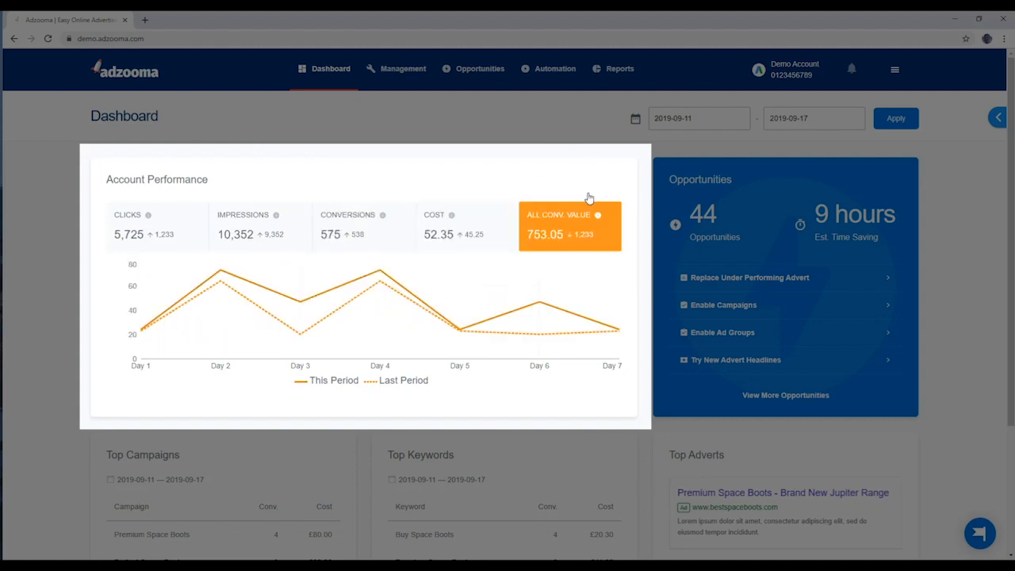
{"action": "left_click", "coordinate": [156, 225]}
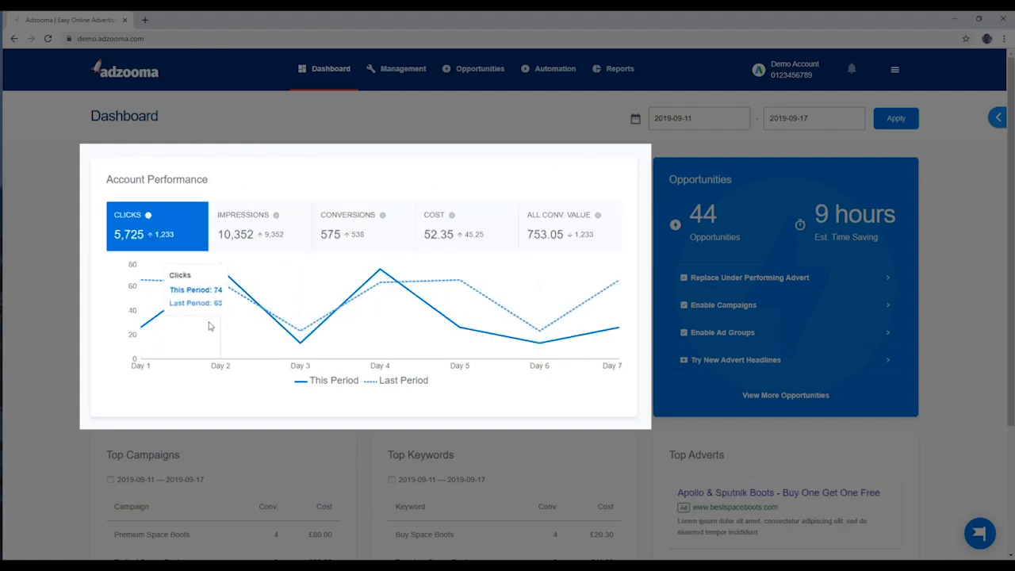
{"action": "mouse_move", "coordinate": [584, 338]}
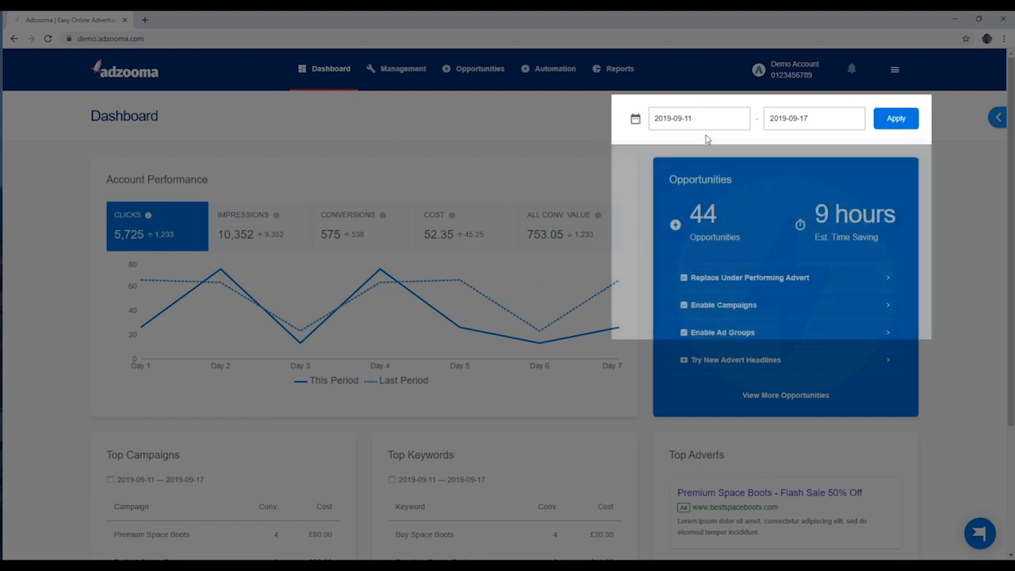
Step: Apply the 2019-09-11 to 2019-09-17 date range and scroll down to the top performers tables
{"action": "left_click", "coordinate": [697, 118]}
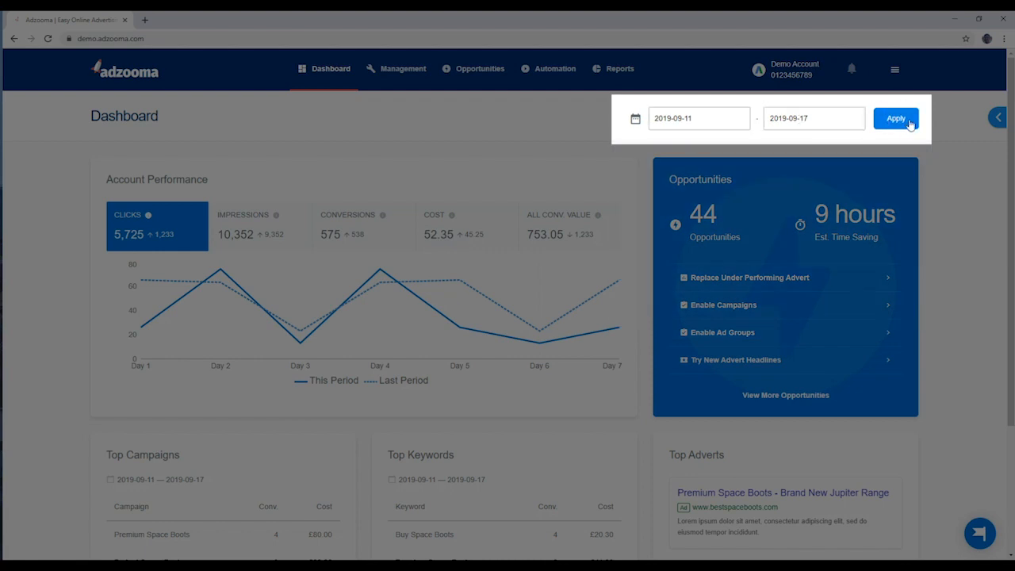
{"action": "left_click", "coordinate": [895, 118]}
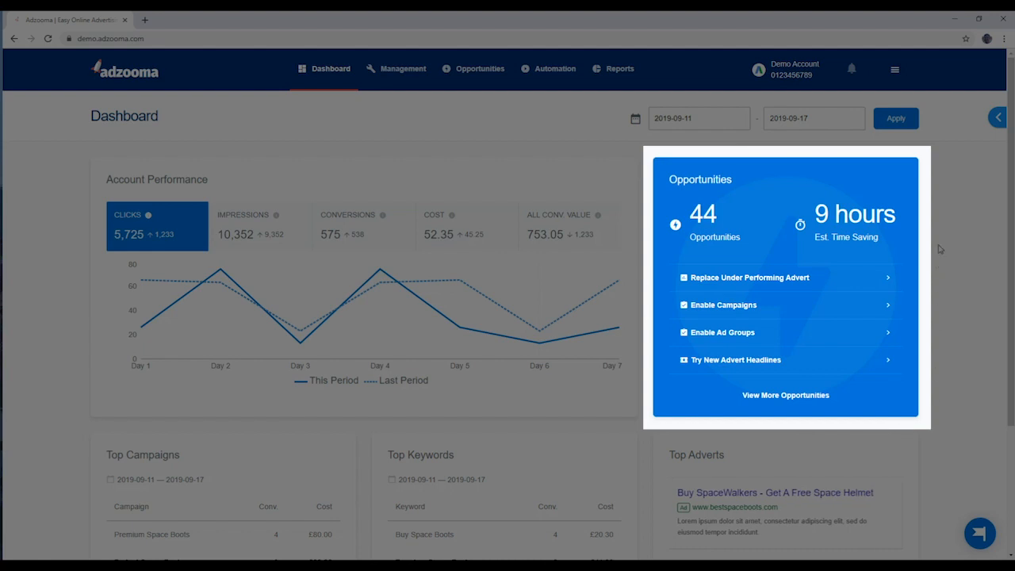
{"action": "mouse_move", "coordinate": [644, 333]}
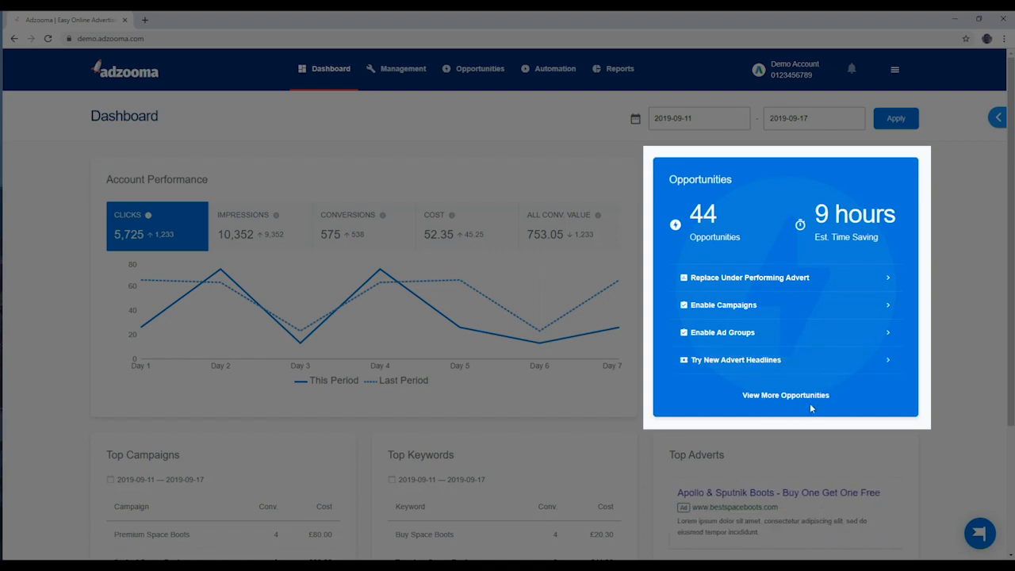
{"action": "mouse_move", "coordinate": [638, 210]}
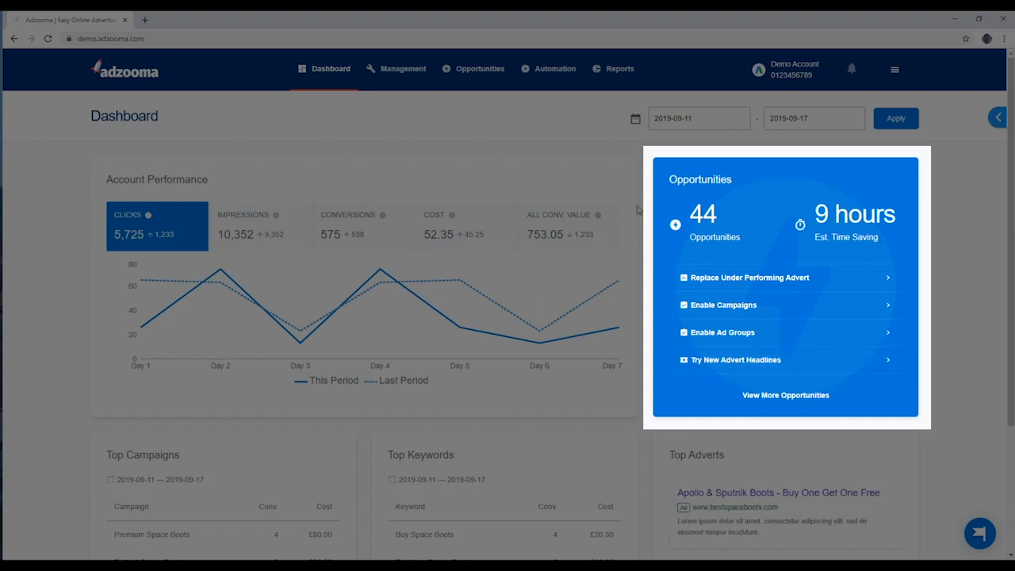
{"action": "scroll", "scroll_direction": "down", "scroll_amount": 3}
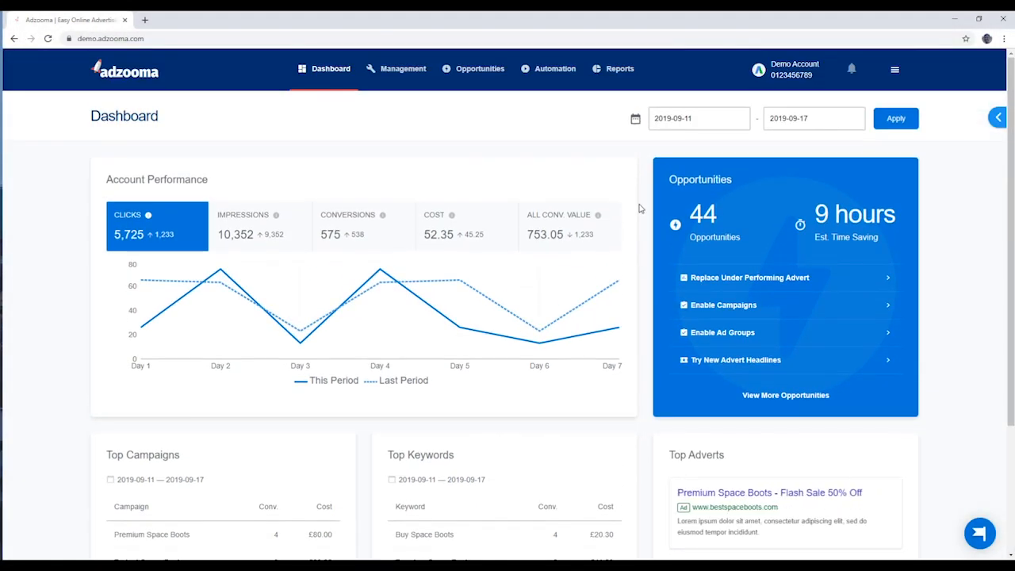
{"action": "scroll", "scroll_direction": "down", "scroll_amount": 3}
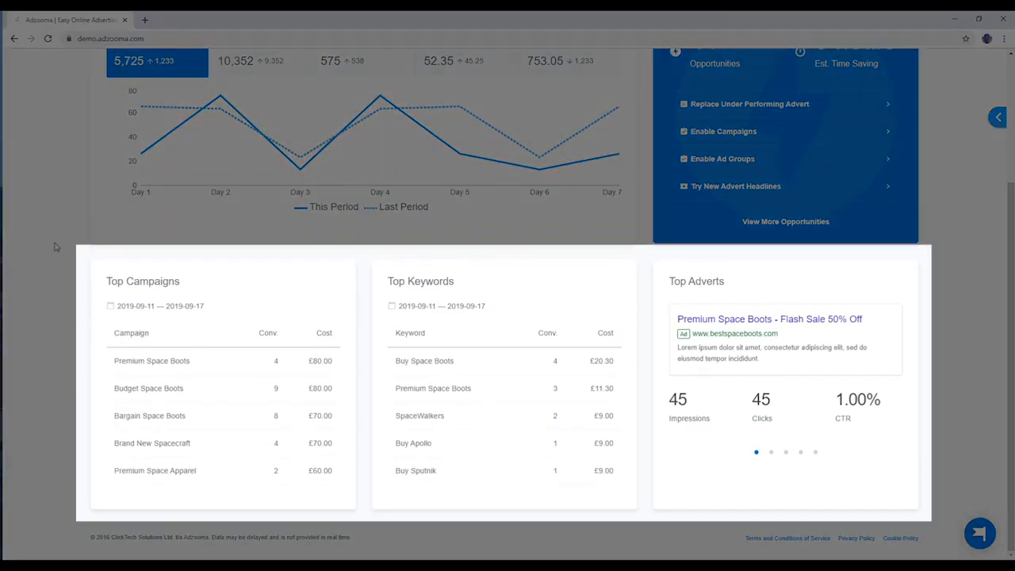